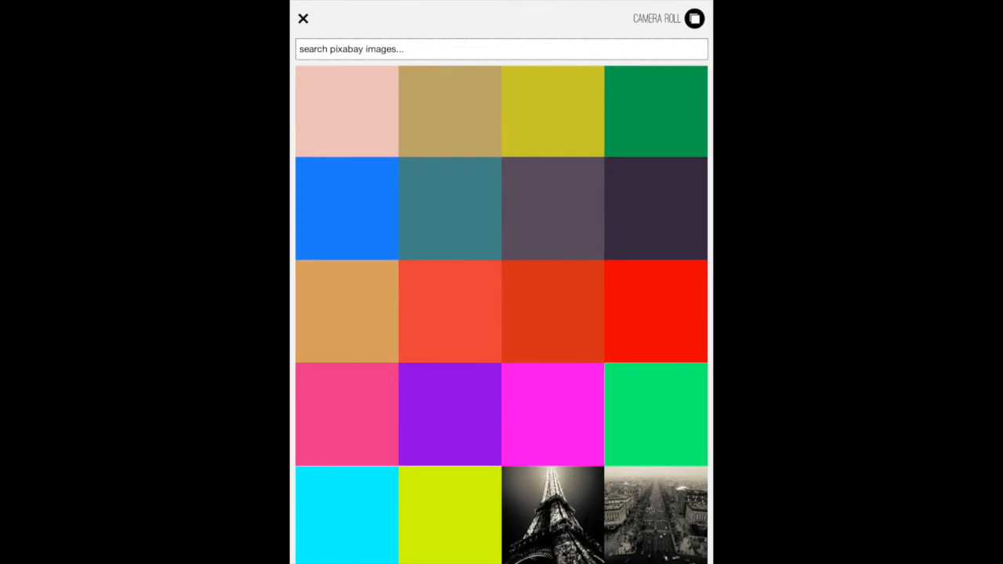
- Browse to the Favorites album and scroll down to the sandwich photo
{"action": "left_click", "coordinate": [668, 19]}
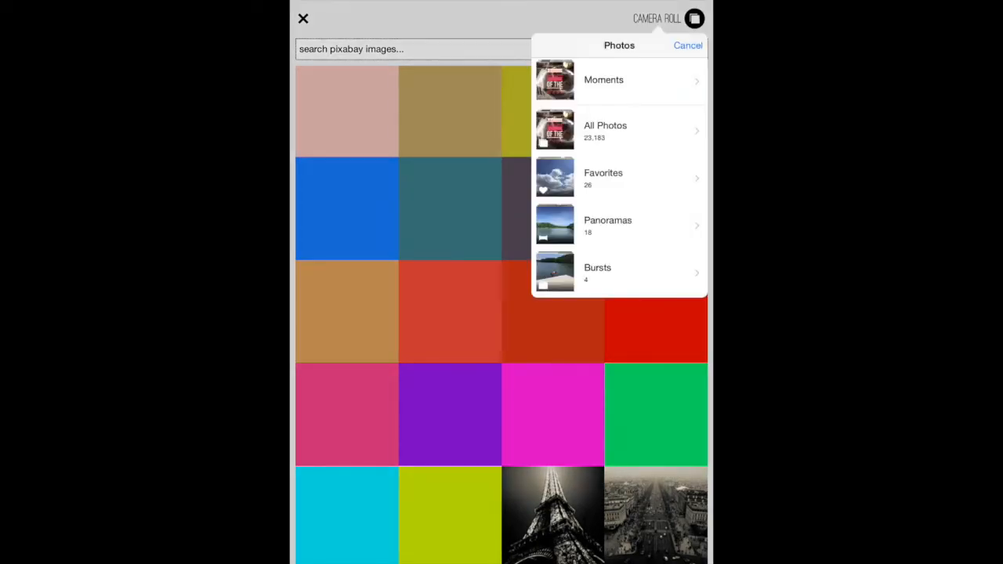
{"action": "left_click", "coordinate": [619, 179]}
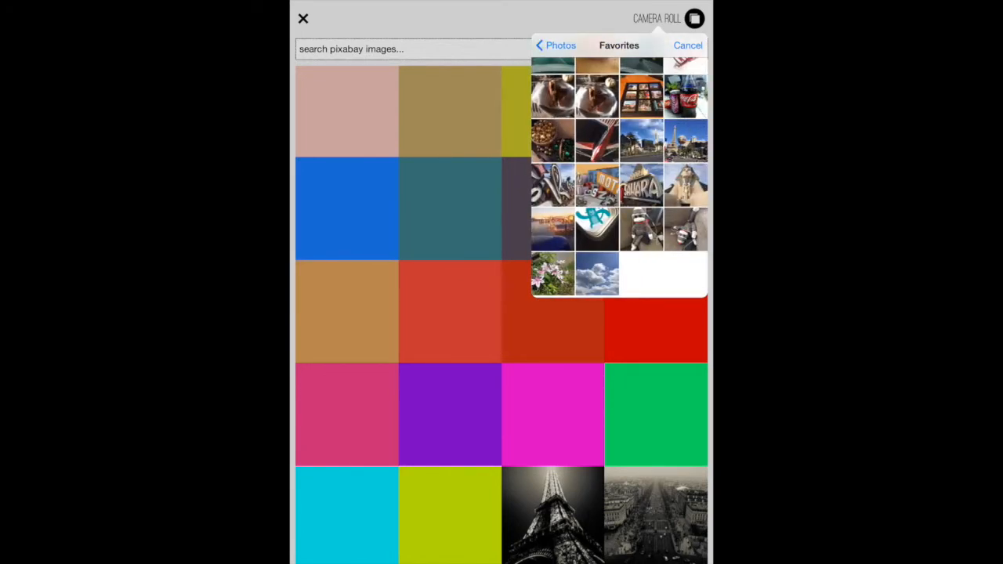
{"action": "scroll", "scroll_direction": "down", "scroll_amount": 3}
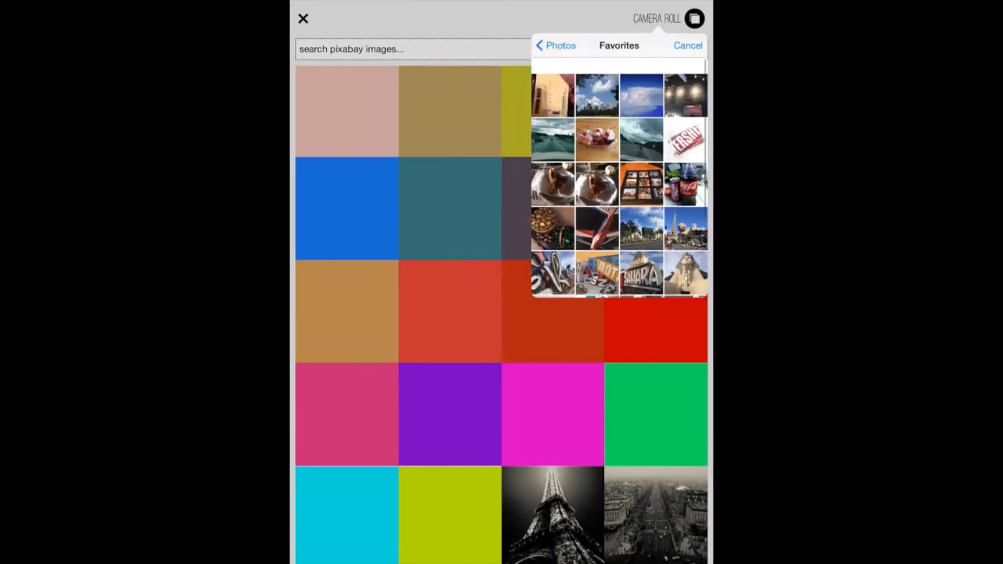
{"action": "scroll", "scroll_direction": "down", "scroll_amount": 3}
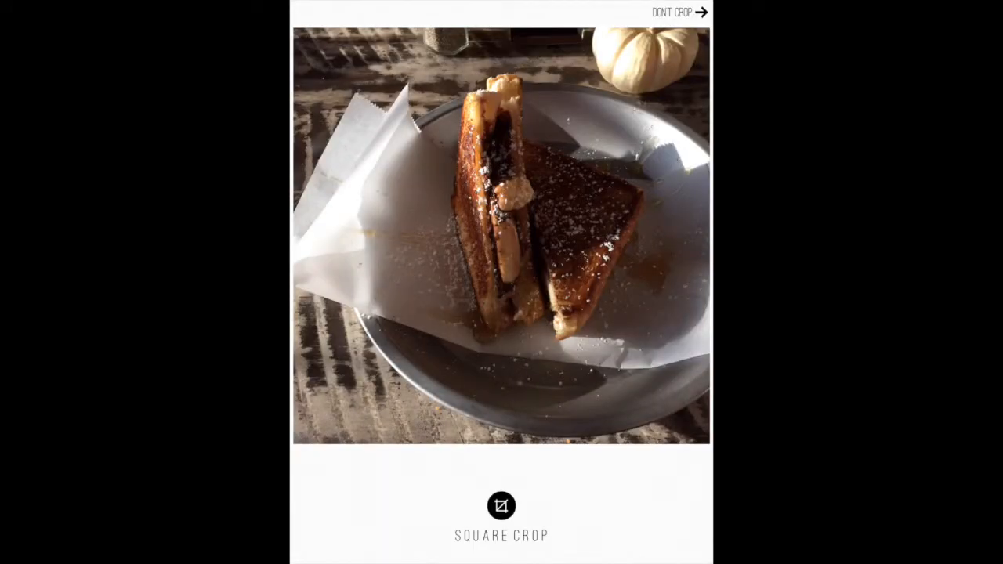
- Accept the photo uncropped with the default placeholder caption and finish to the Share screen
{"action": "left_click", "coordinate": [679, 13]}
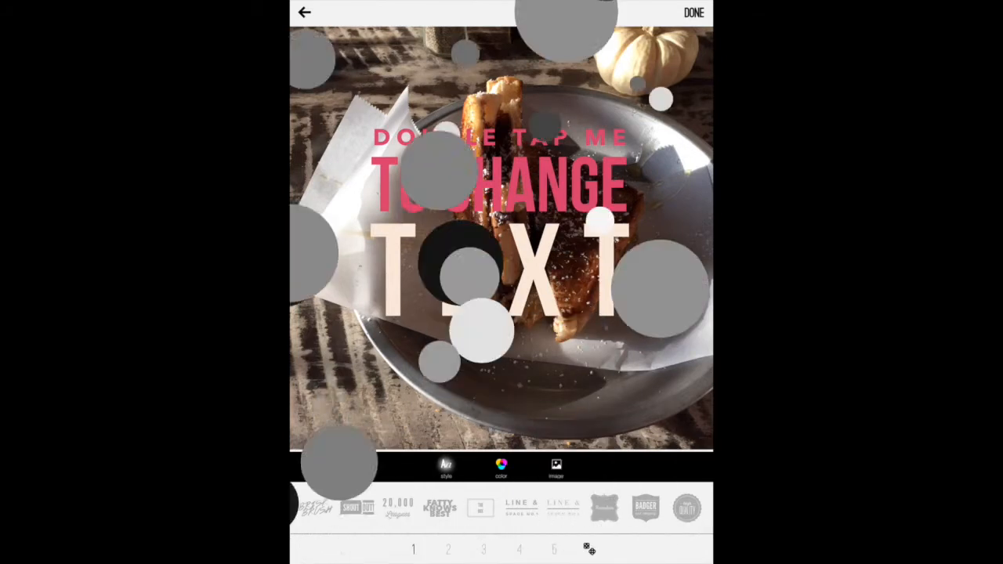
{"action": "left_click", "coordinate": [693, 12]}
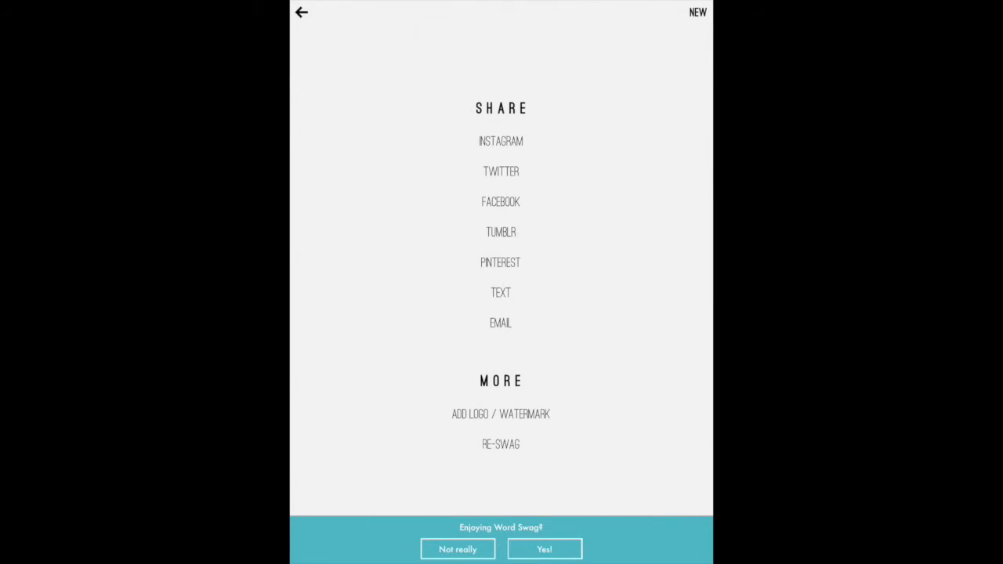
- Add a text-based watermark layer and start editing its wording
{"action": "left_click", "coordinate": [502, 414]}
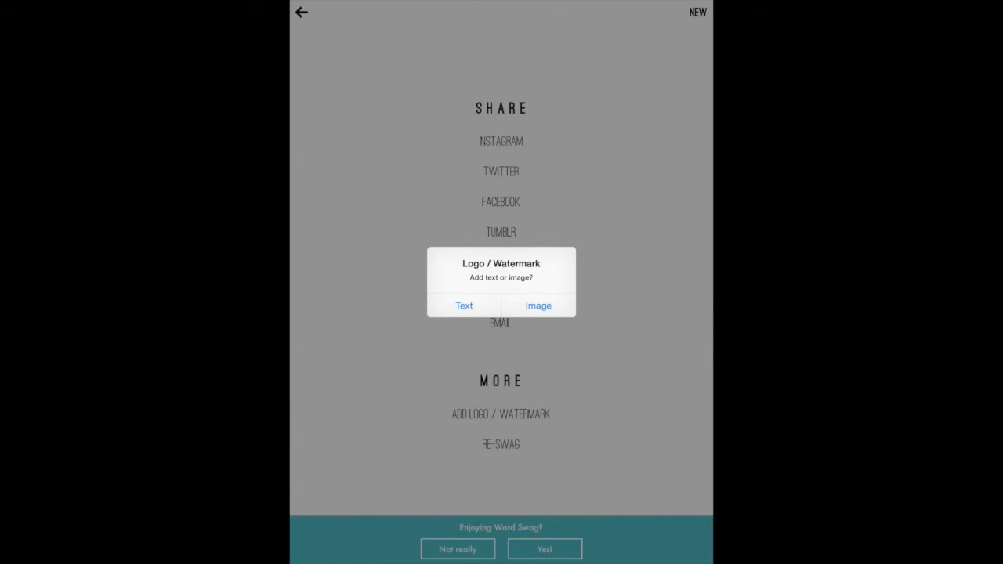
{"action": "left_click", "coordinate": [464, 306]}
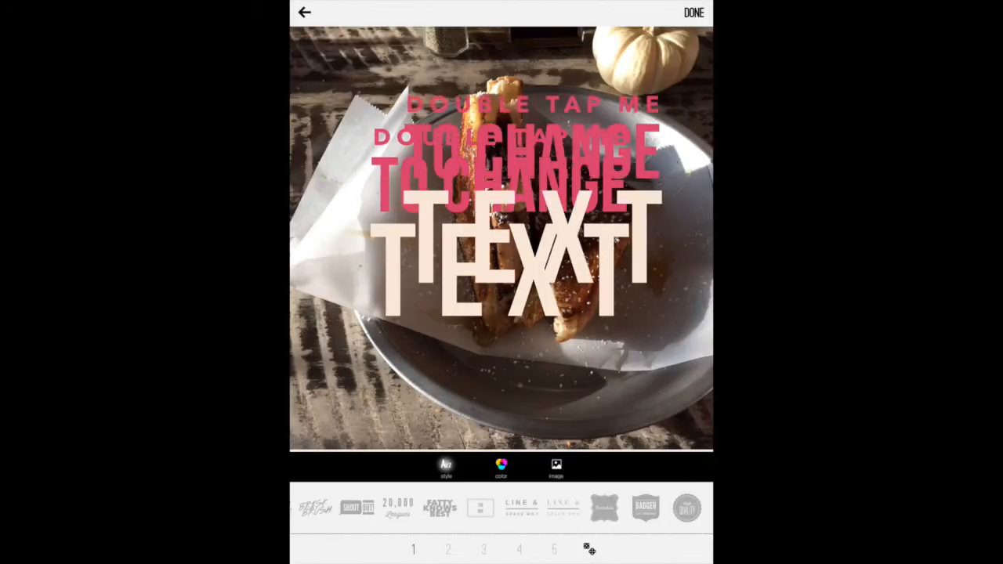
{"action": "double_click", "coordinate": [501, 235]}
{"action": "type", "text": "Ma"}
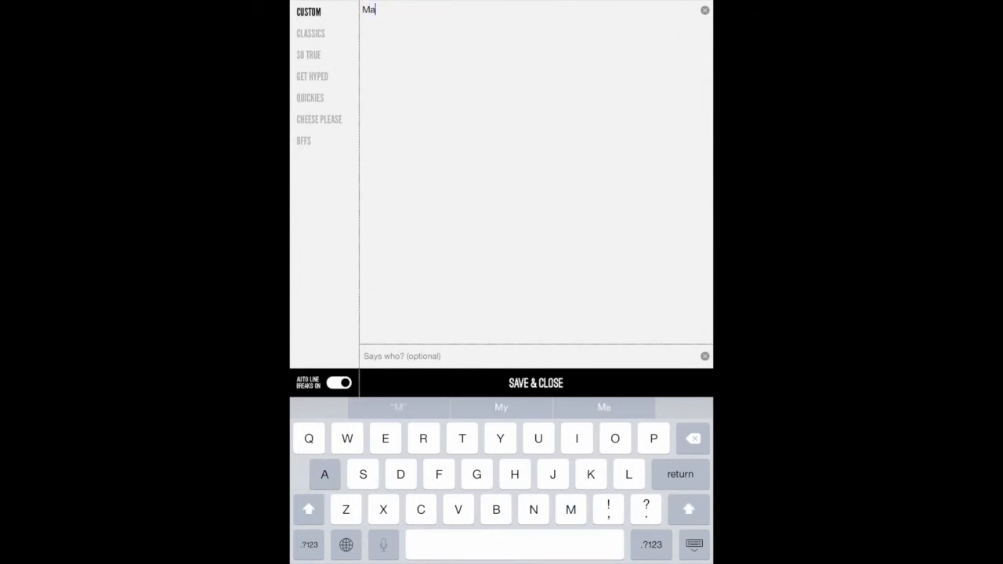
- Enter Marketingelementsblog.com as the watermark text and save it
{"action": "type", "text": "rketingelementsblog"}
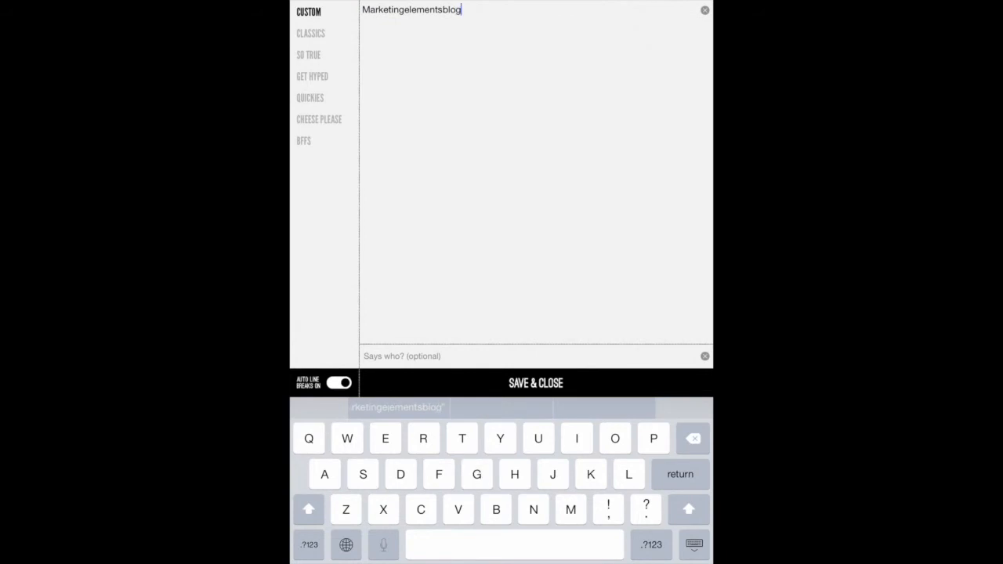
{"action": "type", "text": ".com"}
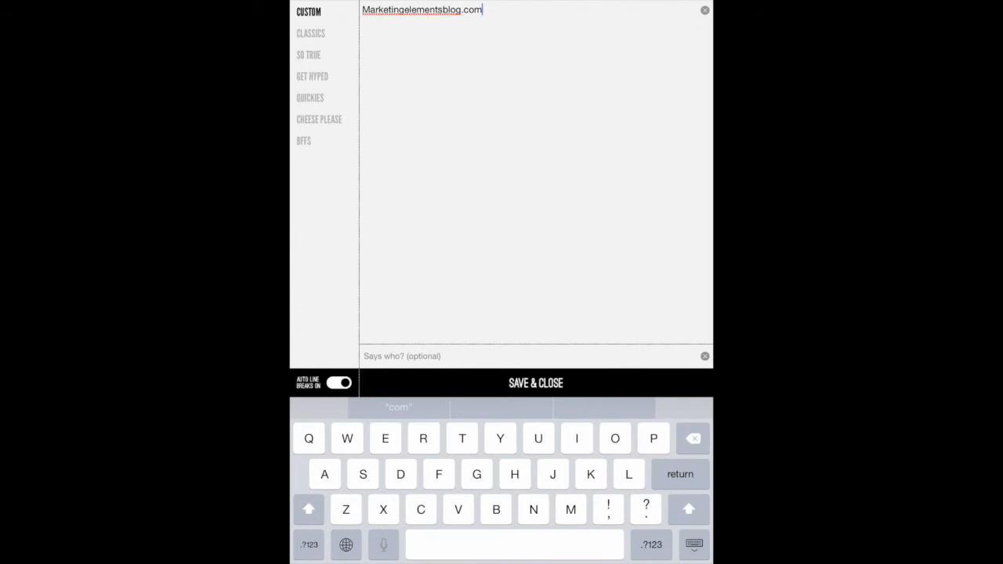
{"action": "left_click", "coordinate": [537, 382]}
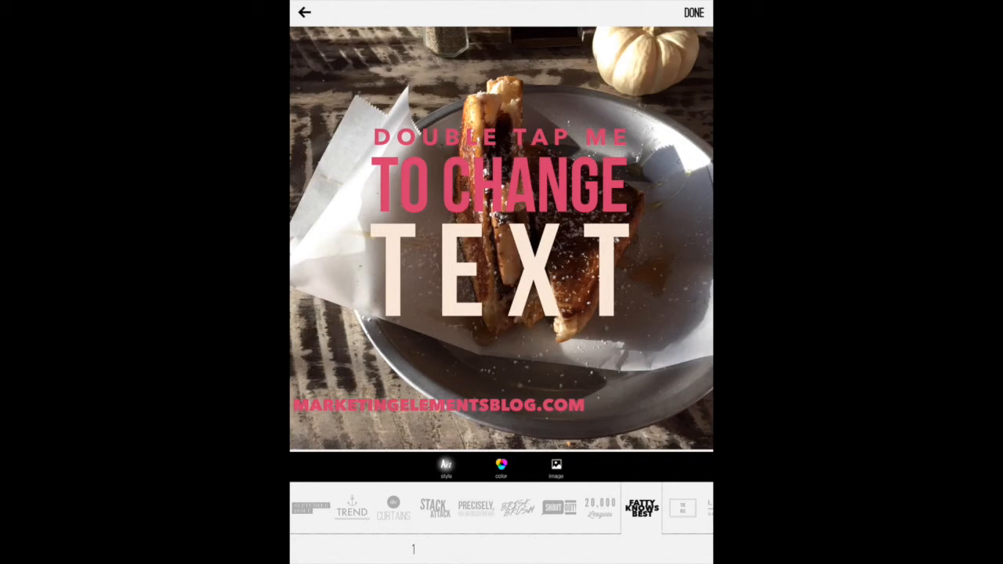
- Recolour the watermark white
{"action": "left_click", "coordinate": [502, 467]}
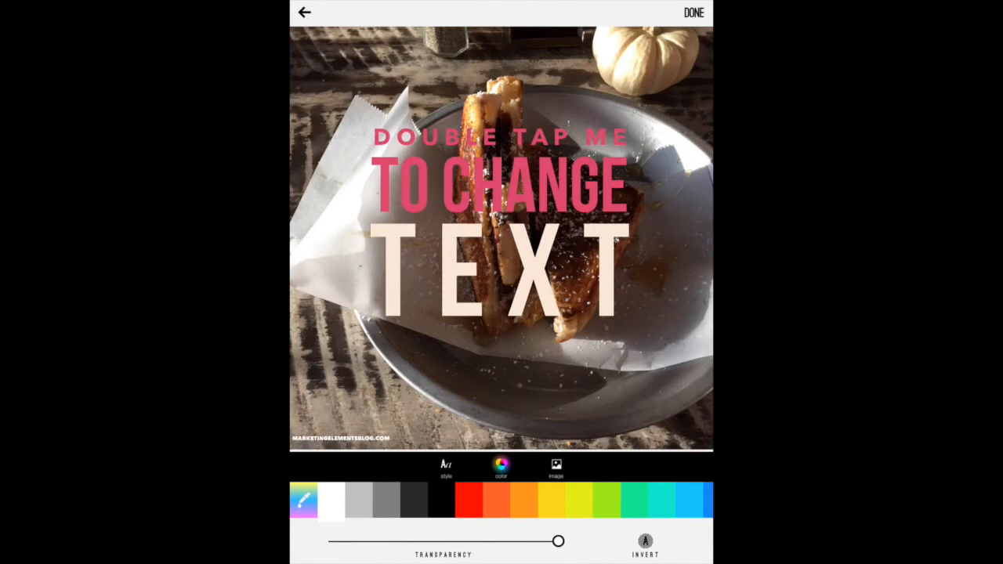
- Lower the watermark's transparency, finish the design and save it to the camera roll
{"action": "left_click_drag", "start_coordinate": [558, 543], "coordinate": [489, 542]}
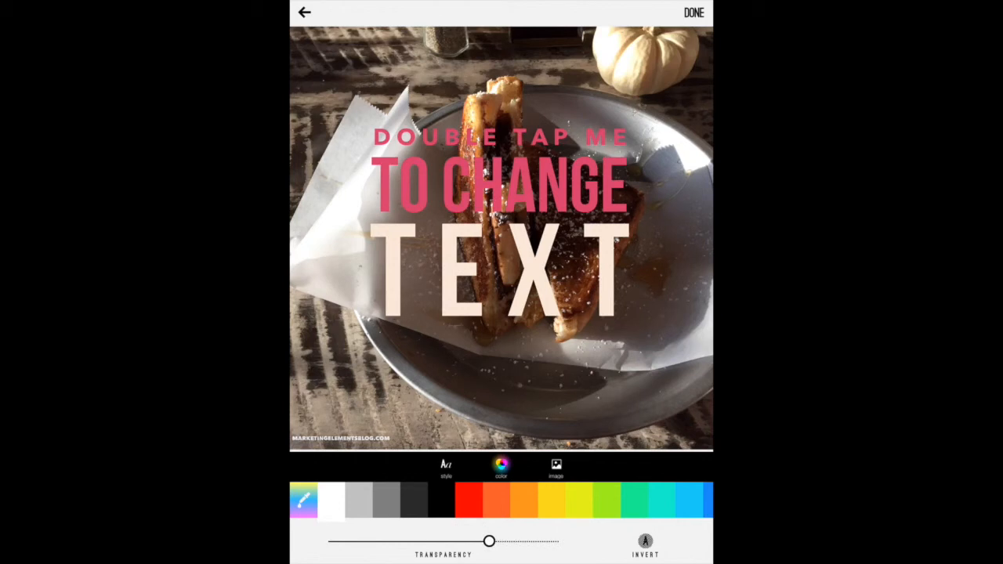
{"action": "left_click_drag", "start_coordinate": [490, 541], "coordinate": [442, 541]}
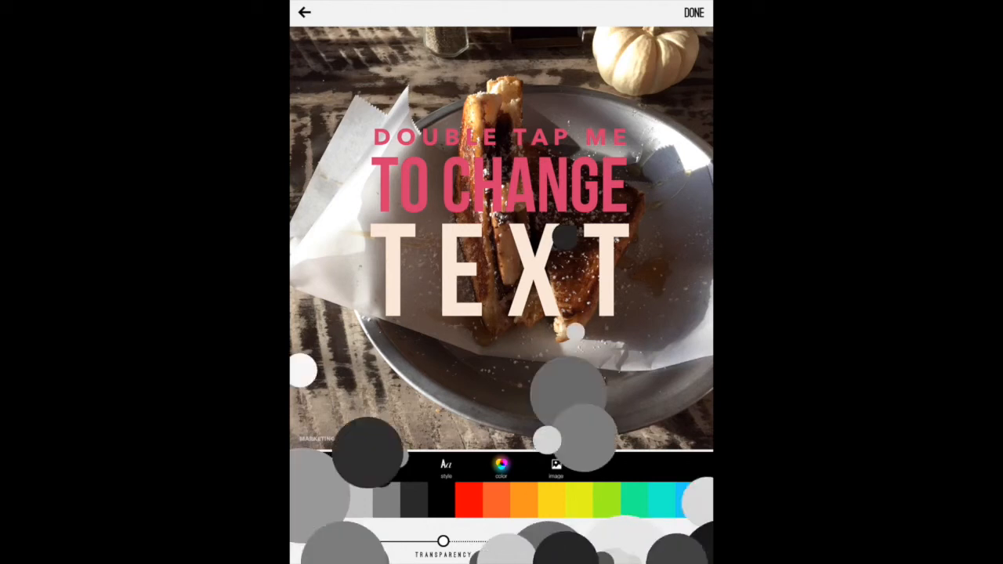
{"action": "left_click", "coordinate": [693, 12]}
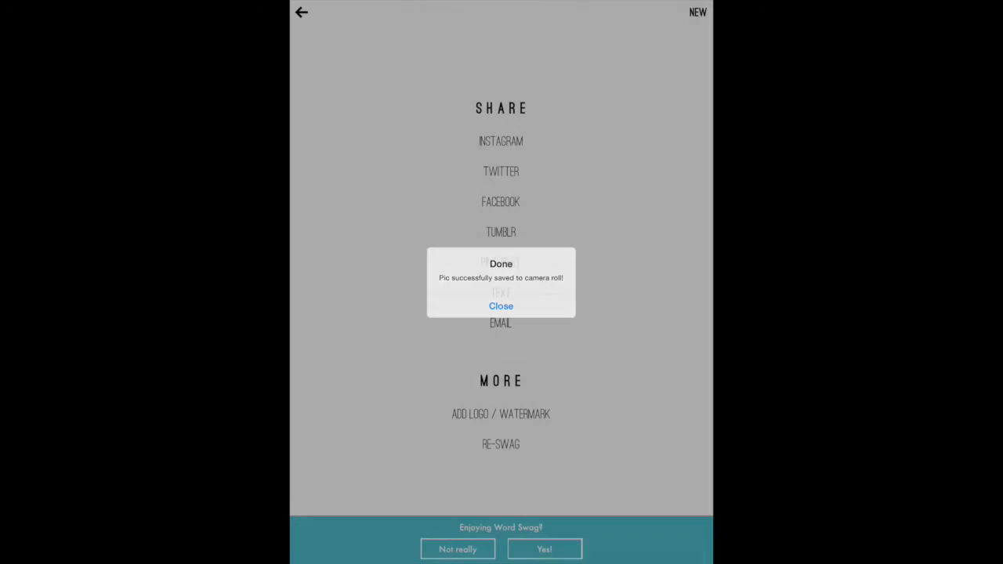
{"action": "left_click", "coordinate": [502, 306]}
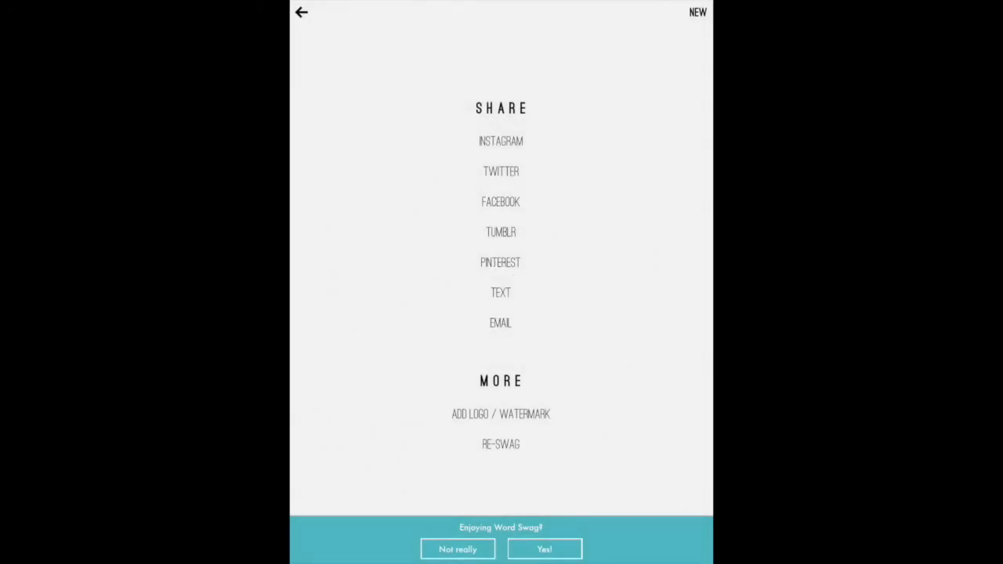